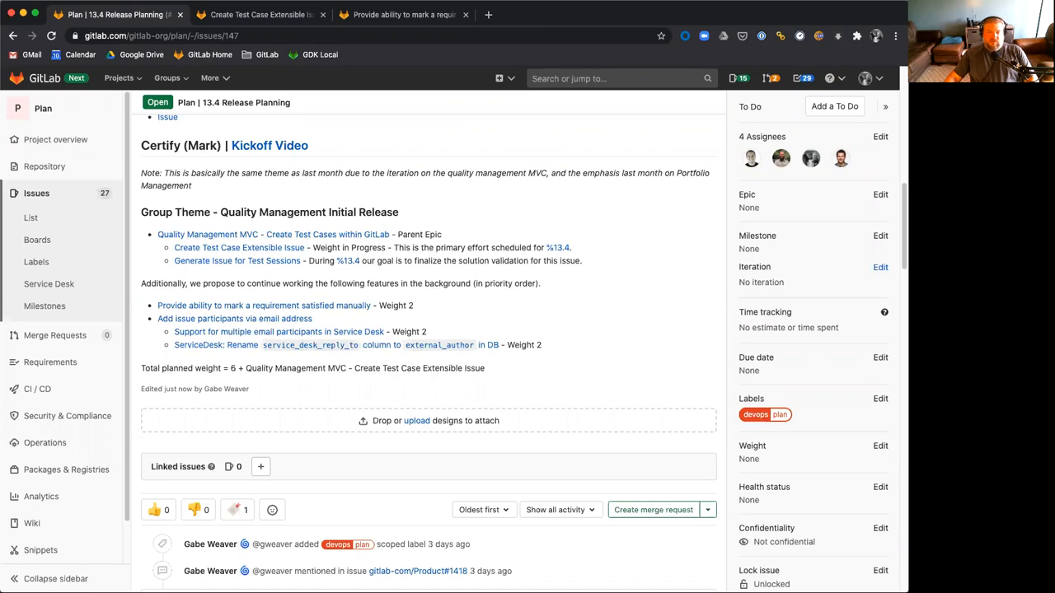
pyautogui.moveTo(757, 520)
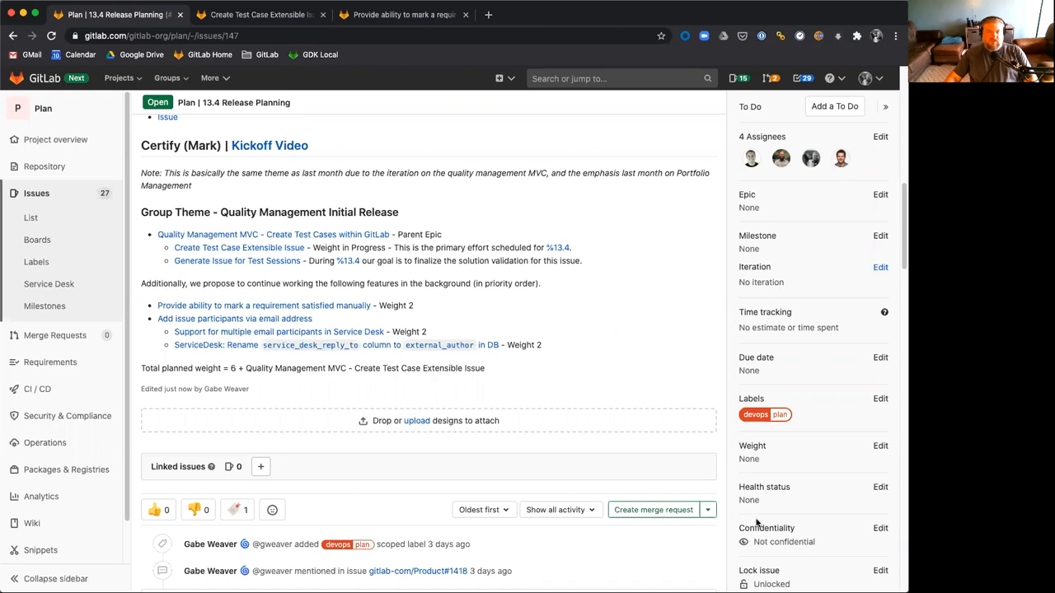
pyautogui.moveTo(536, 263)
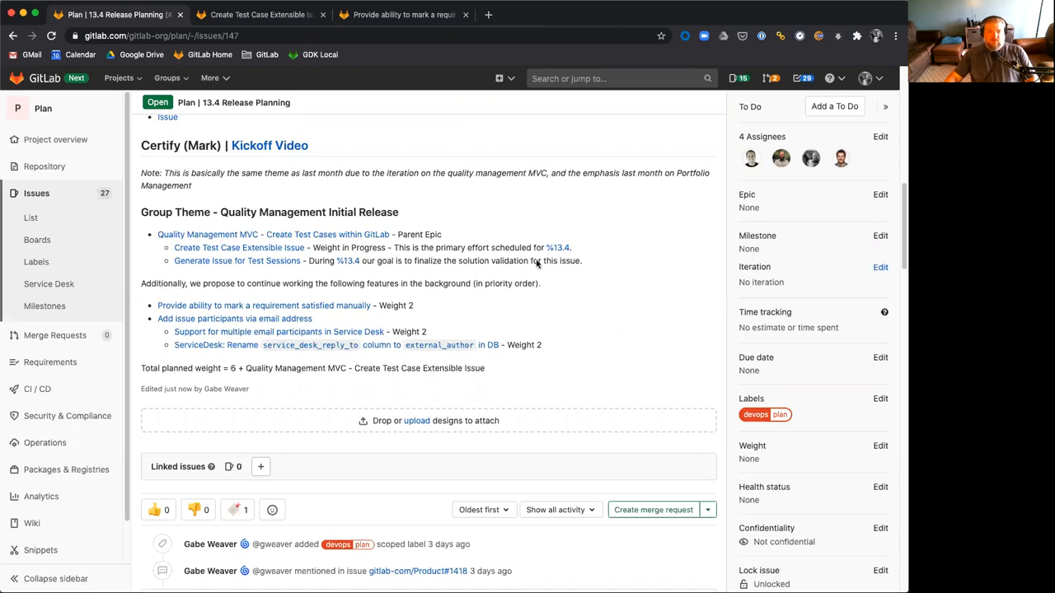
pyautogui.moveTo(530, 261)
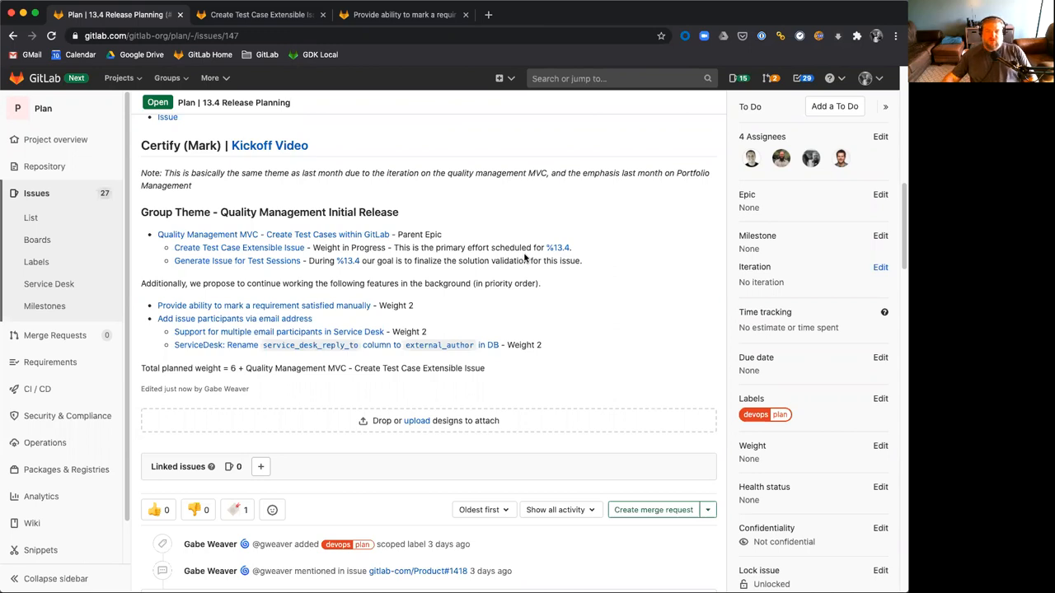
pyautogui.moveTo(470, 211)
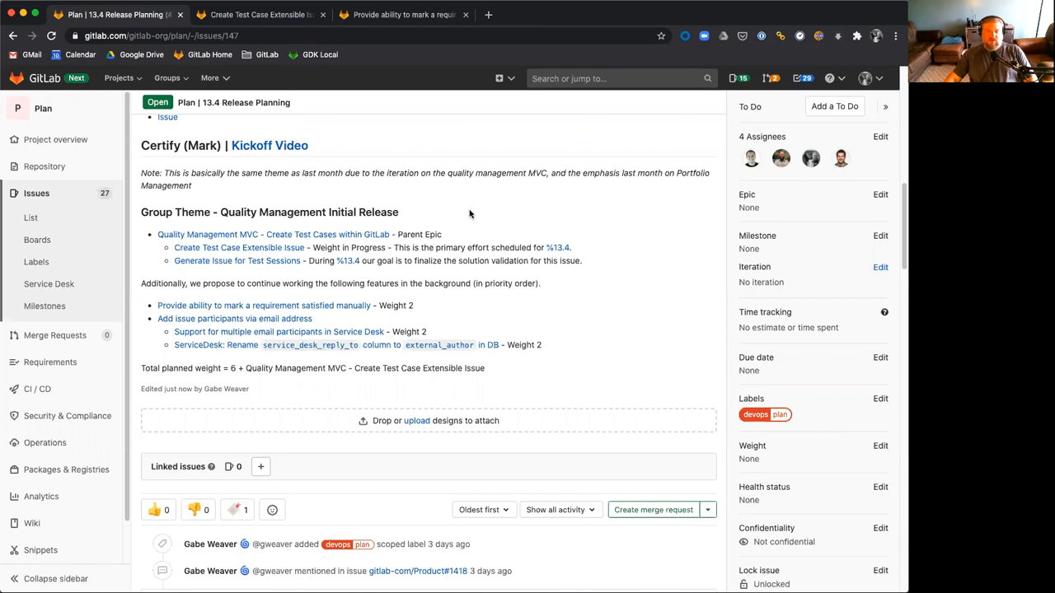
pyautogui.moveTo(239, 204)
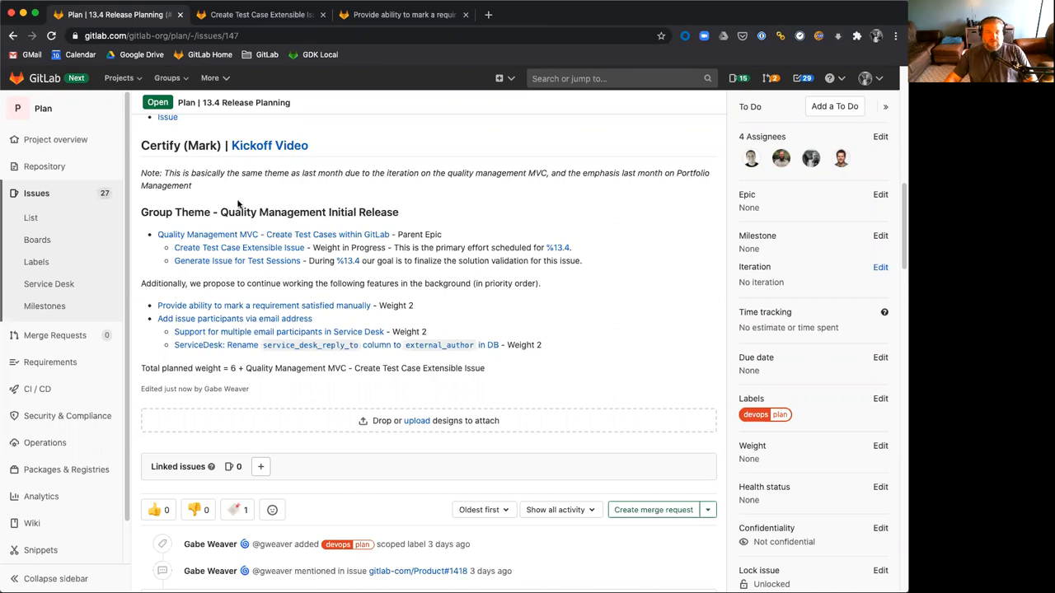
pyautogui.moveTo(267, 185)
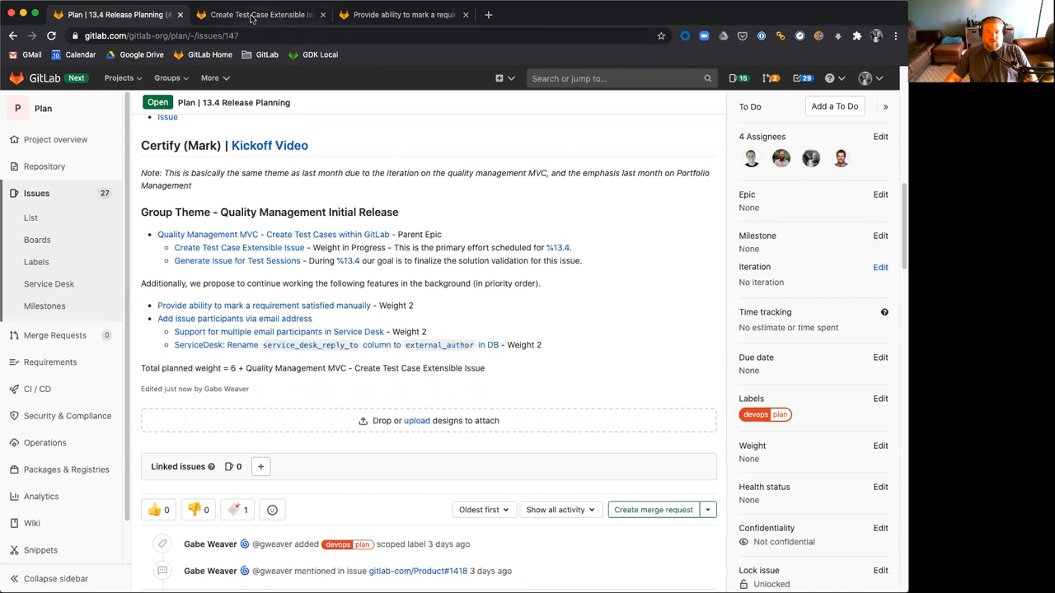
pyautogui.moveTo(260, 15)
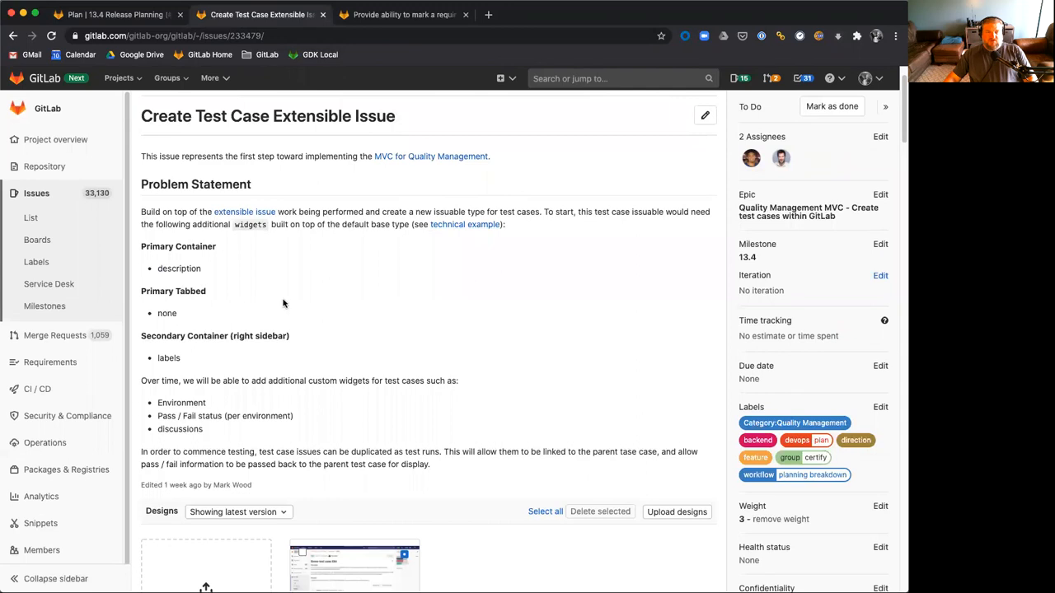
pyautogui.moveTo(432, 366)
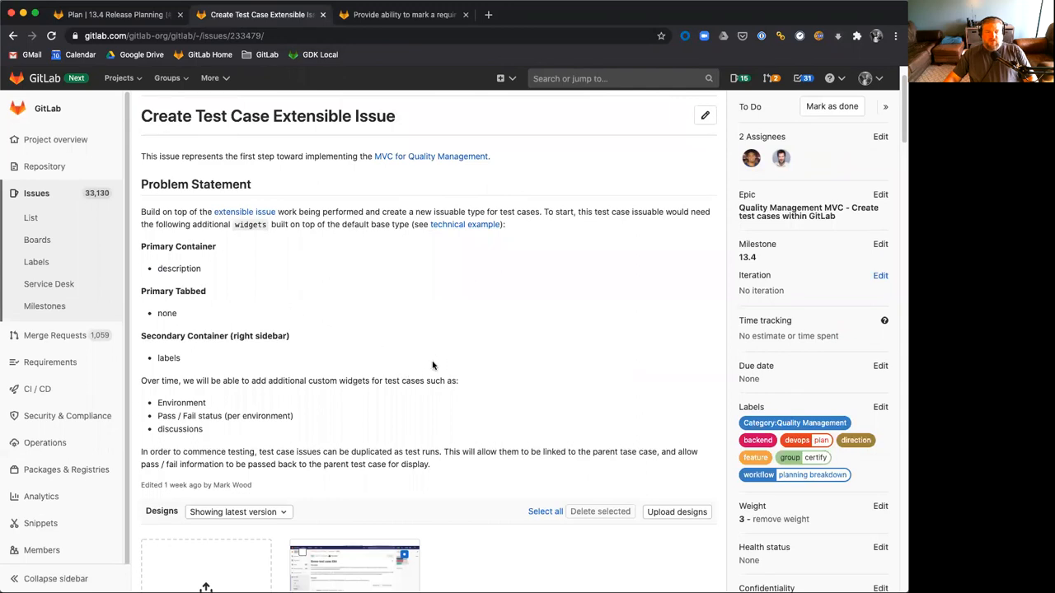
pyautogui.moveTo(448, 418)
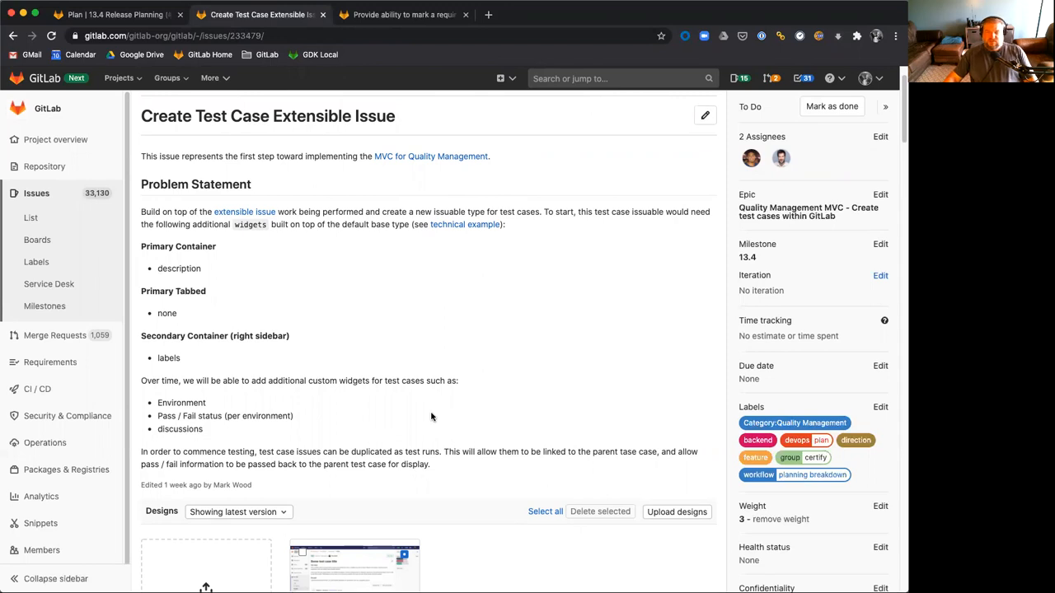
pyautogui.moveTo(546, 330)
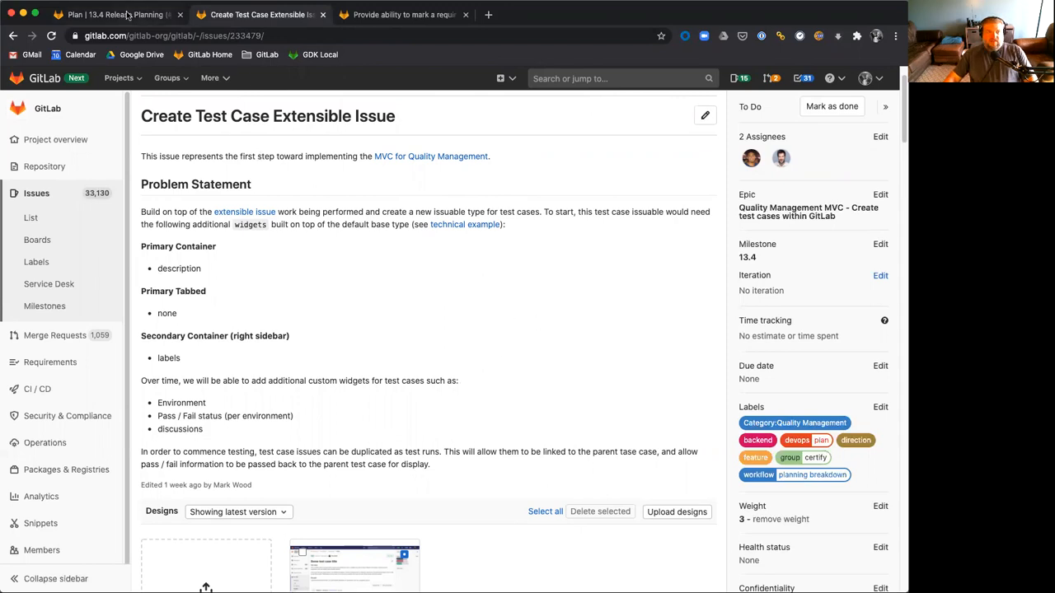
# Return to the 13.4 Release Planning issue to review the Quality Management theme.
pyautogui.click(116, 15)
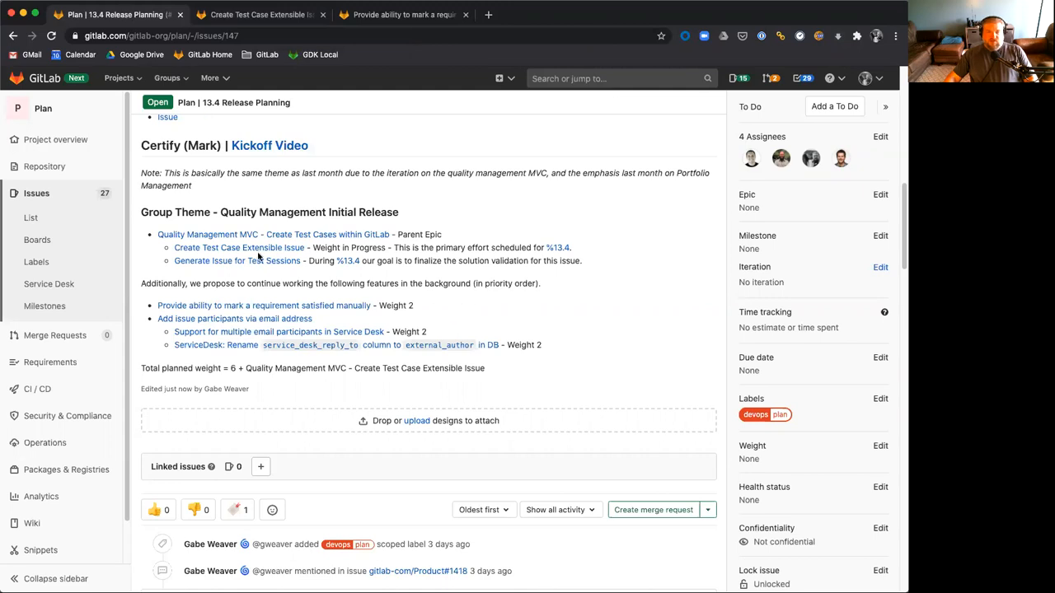
pyautogui.moveTo(623, 341)
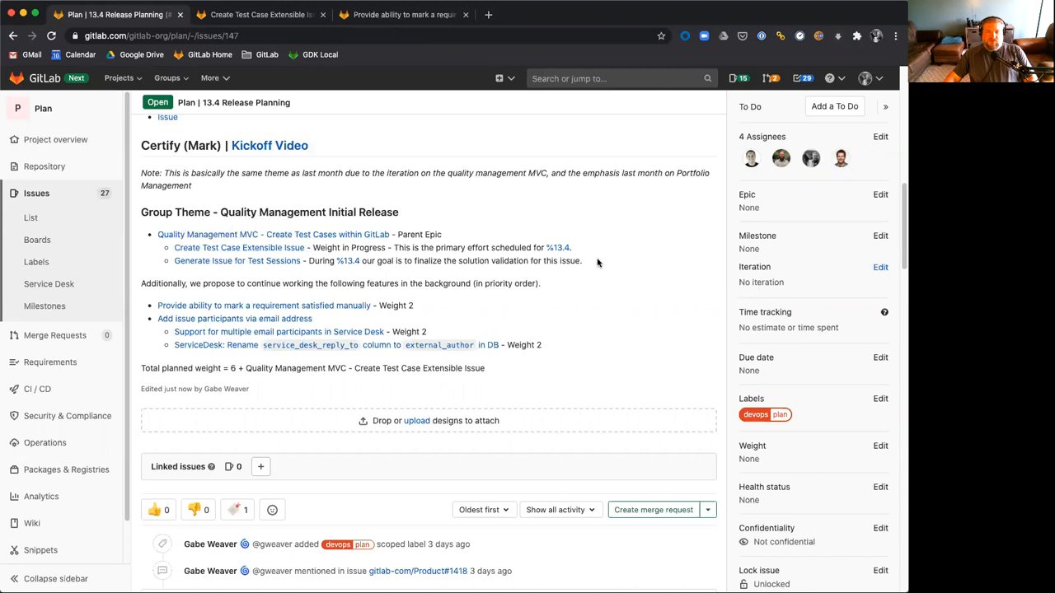
pyautogui.moveTo(592, 251)
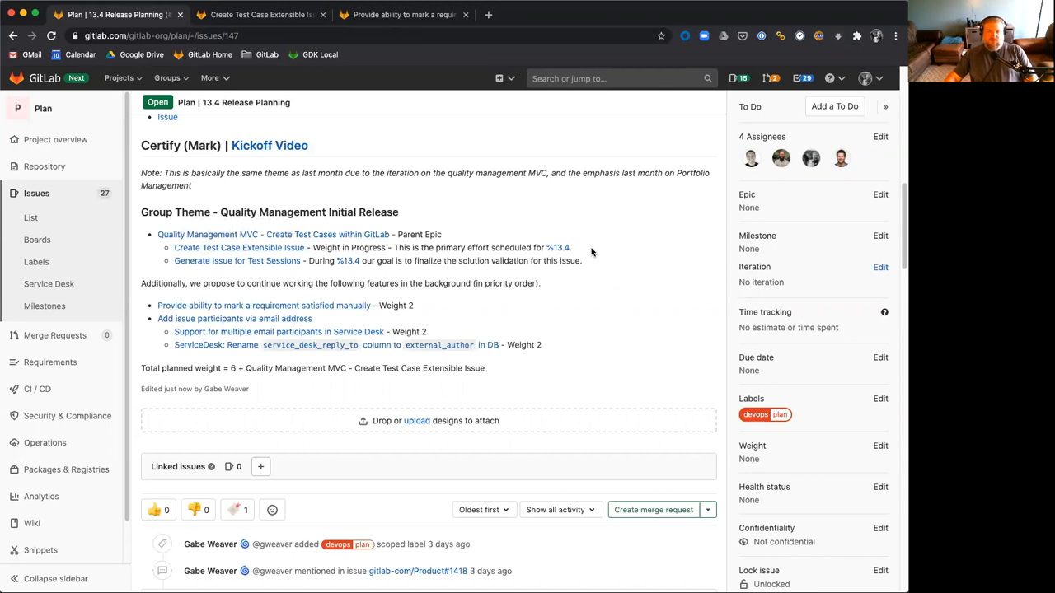
pyautogui.moveTo(600, 306)
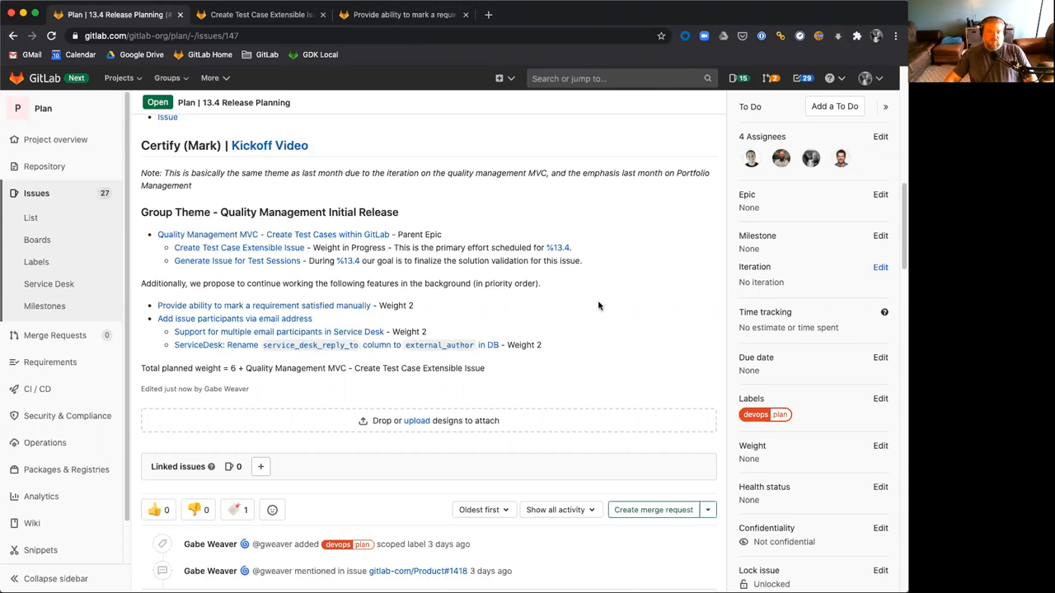
pyautogui.moveTo(609, 303)
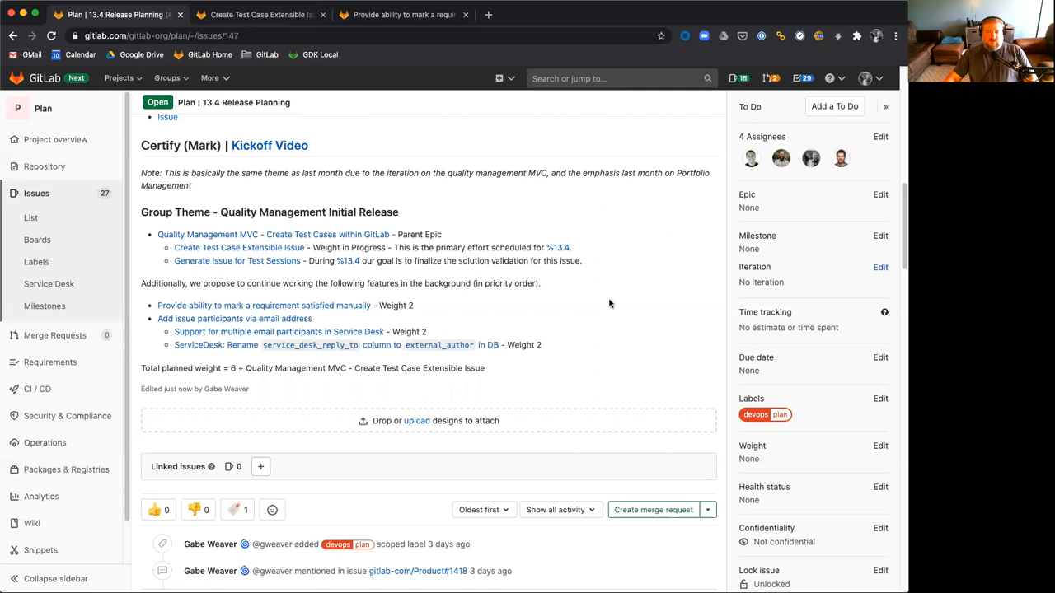
pyautogui.moveTo(615, 301)
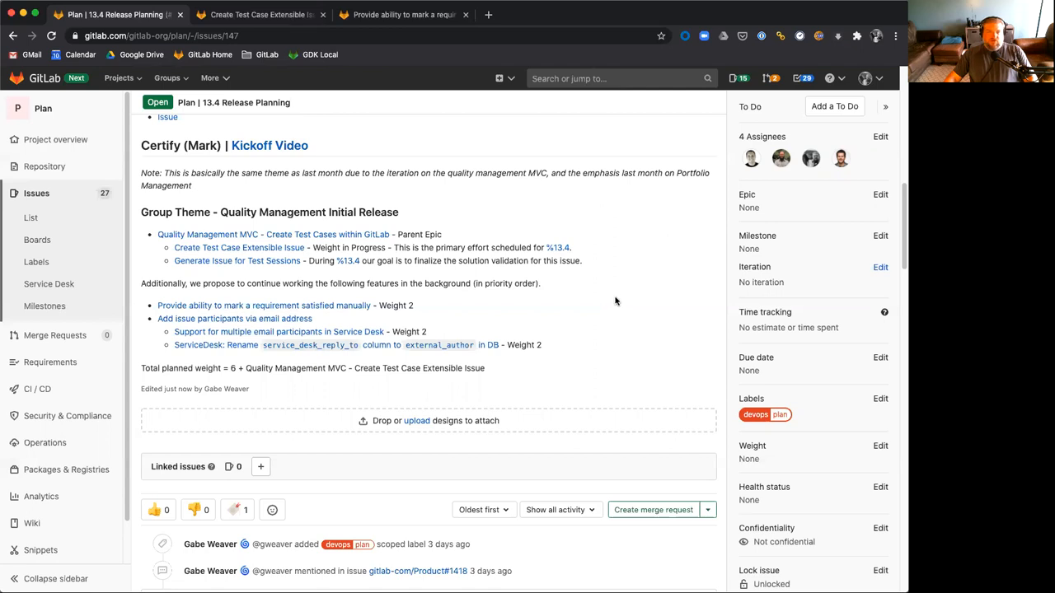
pyautogui.moveTo(618, 300)
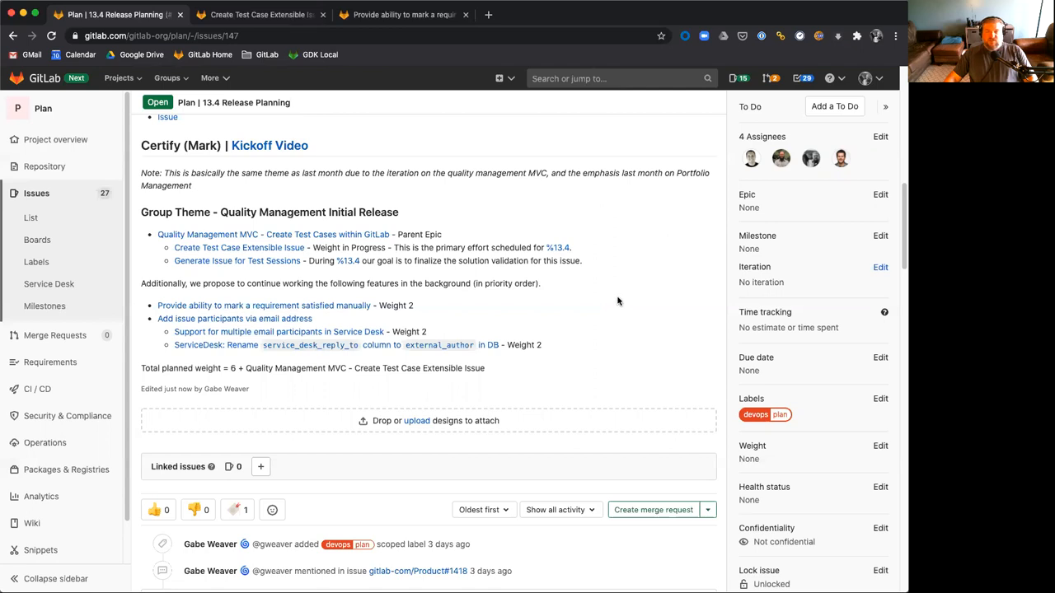
pyautogui.moveTo(610, 267)
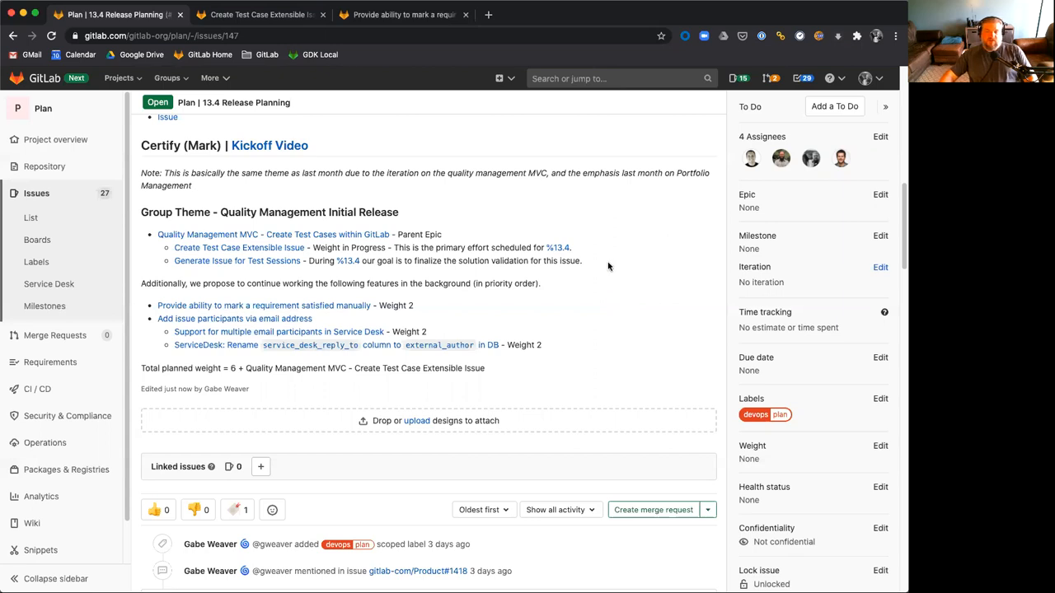
pyautogui.moveTo(635, 292)
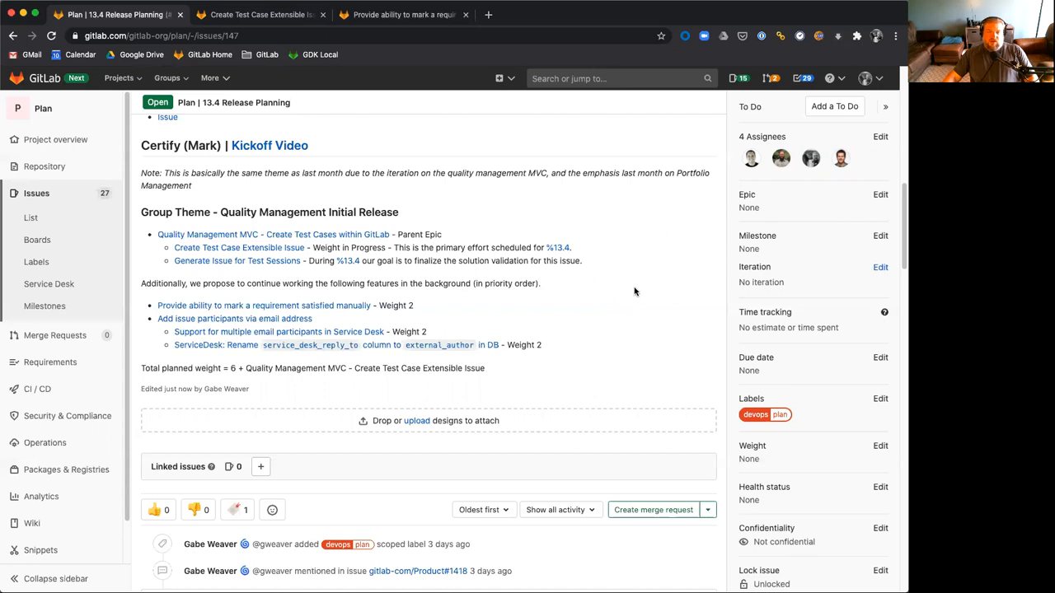
pyautogui.moveTo(575, 316)
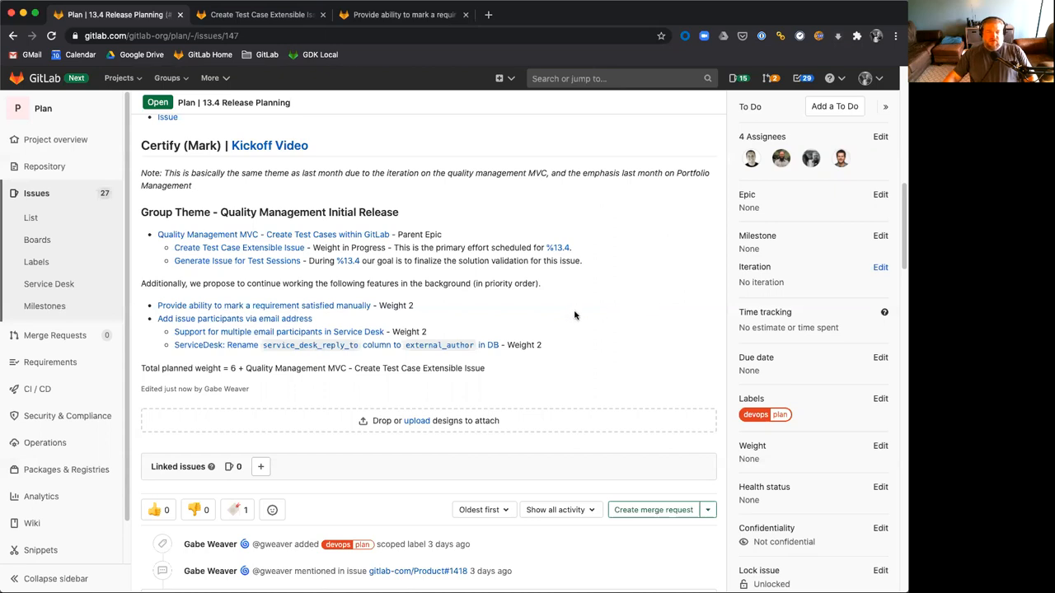
pyautogui.moveTo(564, 319)
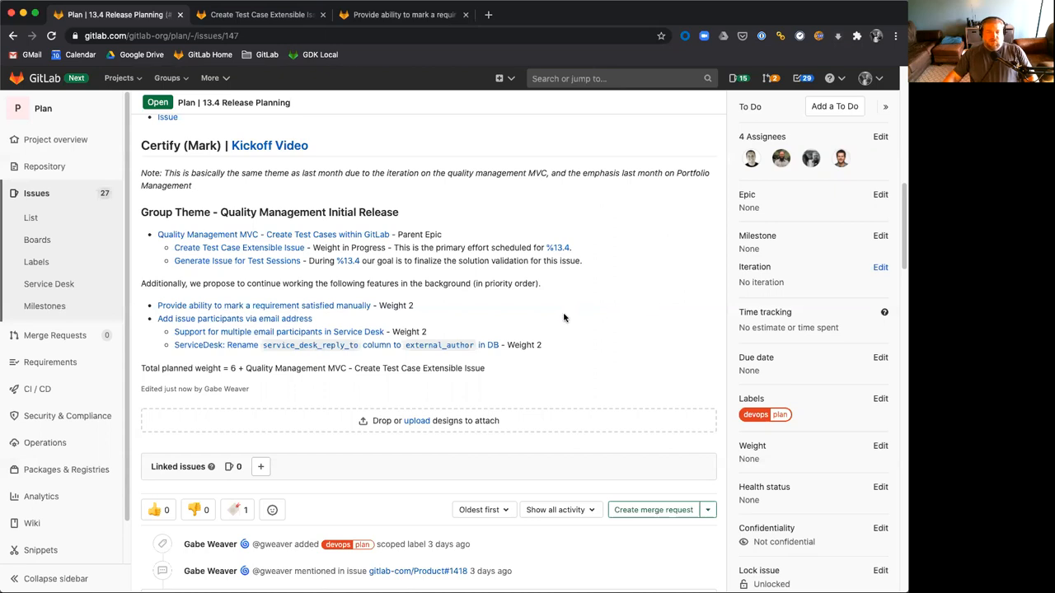
pyautogui.moveTo(448, 305)
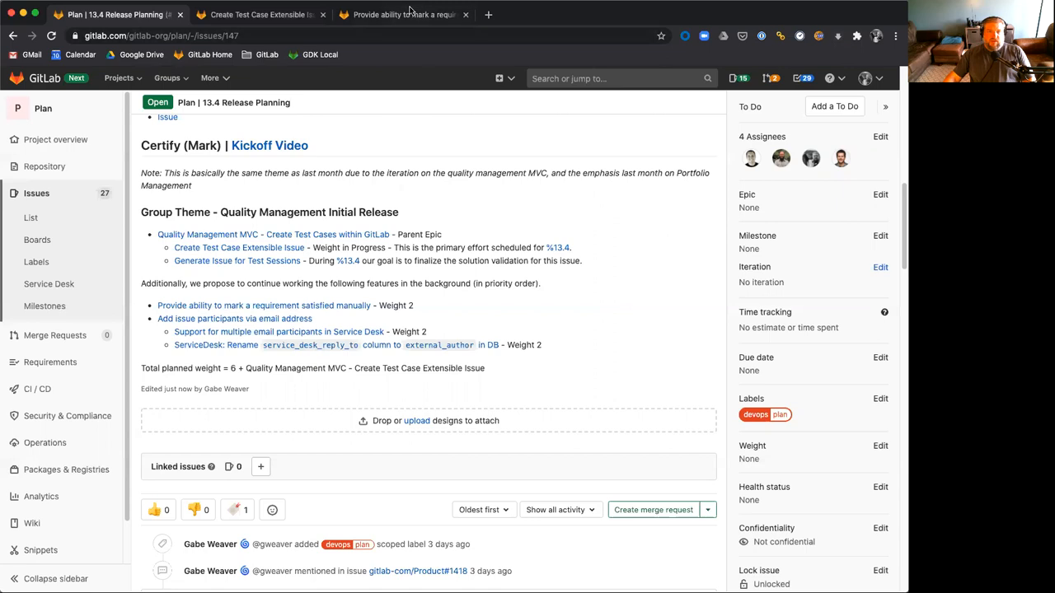
# View the 'mark a requirement as Satisfied' issue and its second design mockup in full view.
pyautogui.click(403, 15)
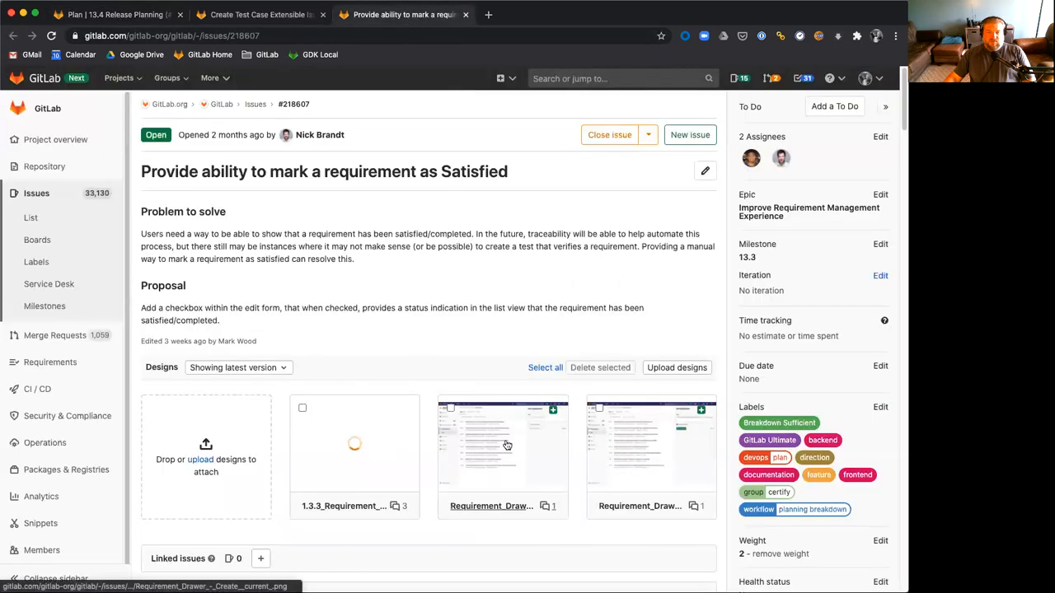
pyautogui.click(503, 446)
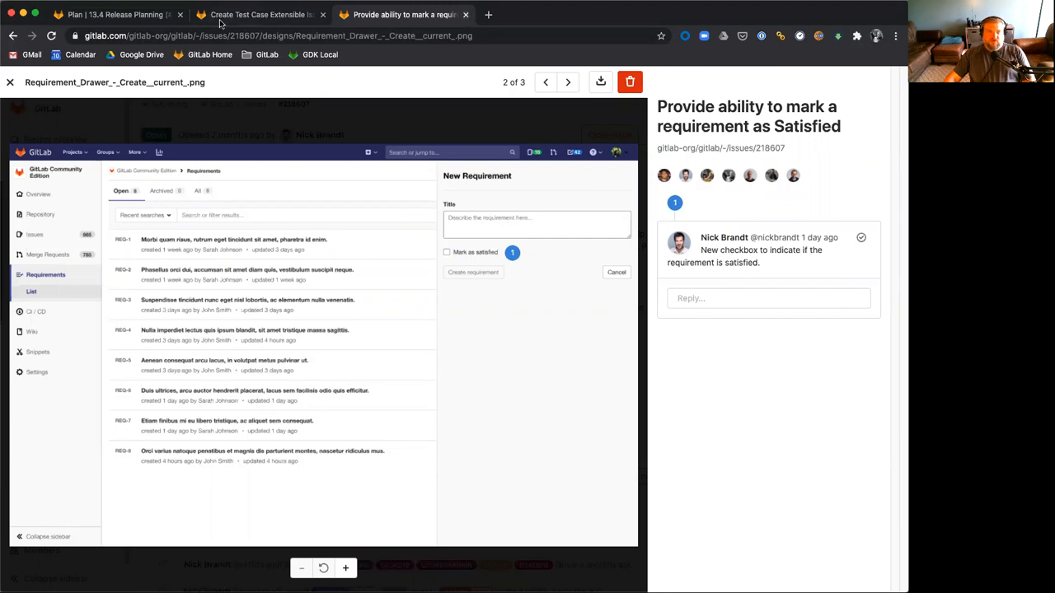
# Go back to the 13.4 Release Planning issue listing background features and planned weight.
pyautogui.click(108, 13)
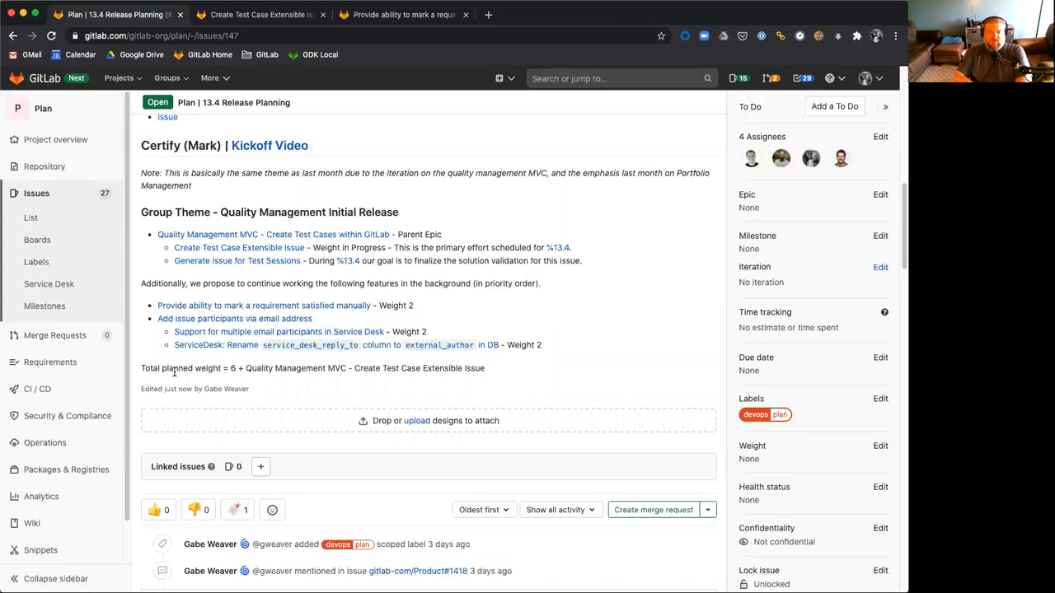
pyautogui.moveTo(185, 365)
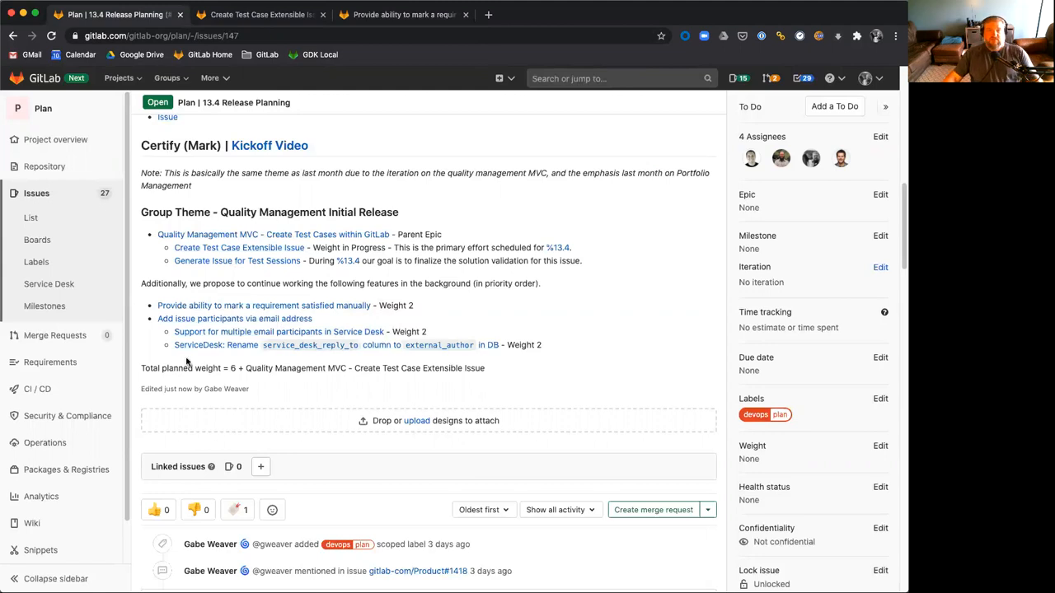
pyautogui.moveTo(310, 344)
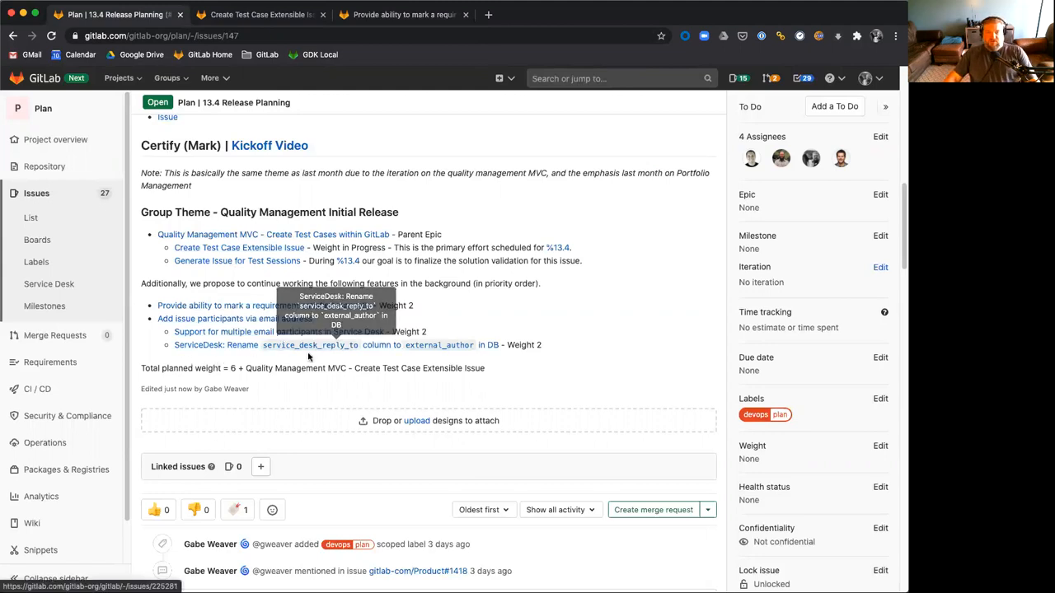
pyautogui.moveTo(639, 356)
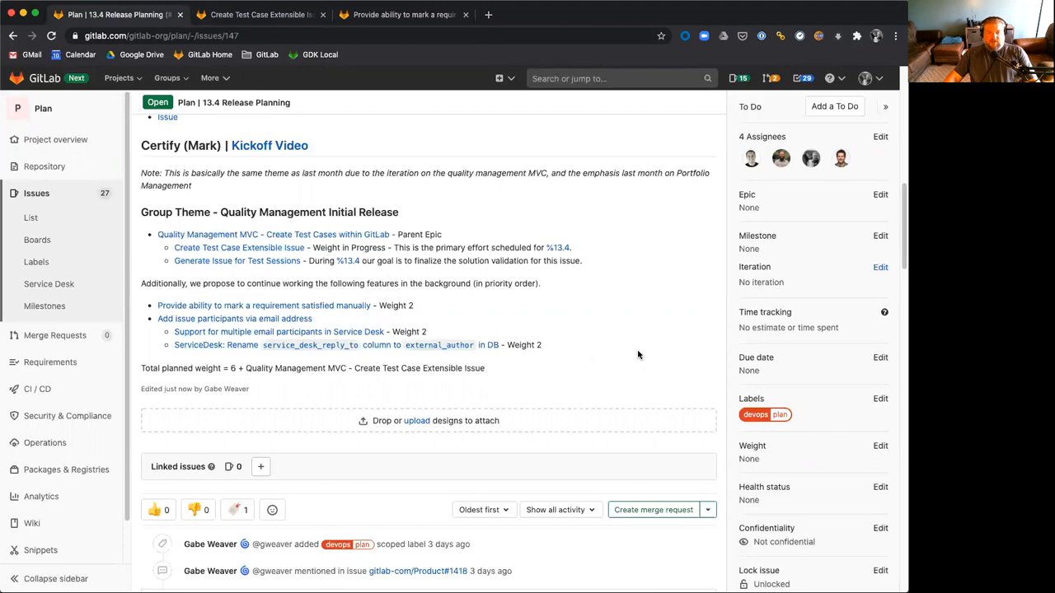
pyautogui.moveTo(560, 292)
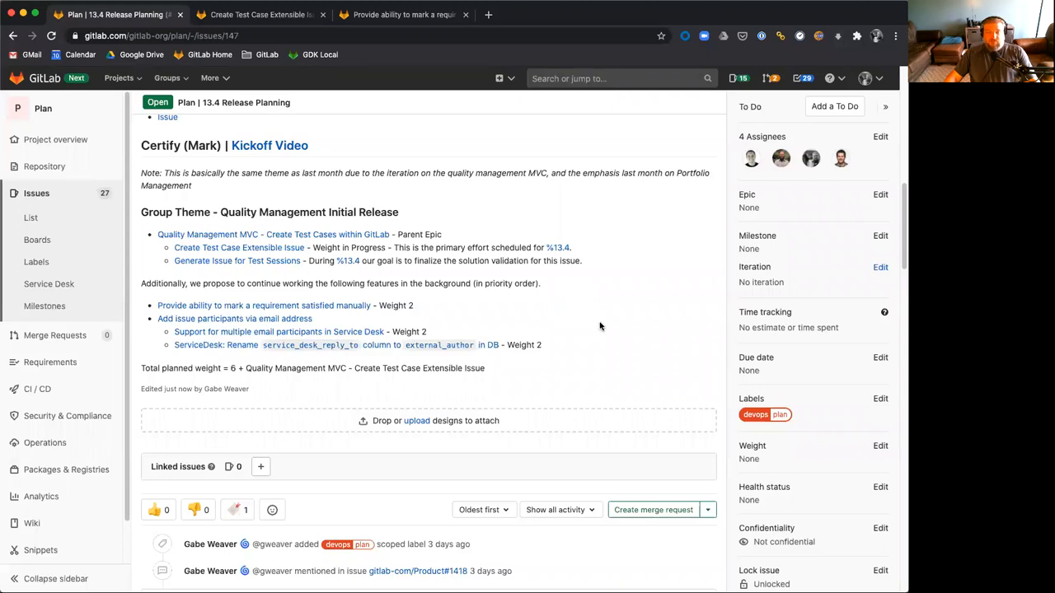
pyautogui.moveTo(605, 319)
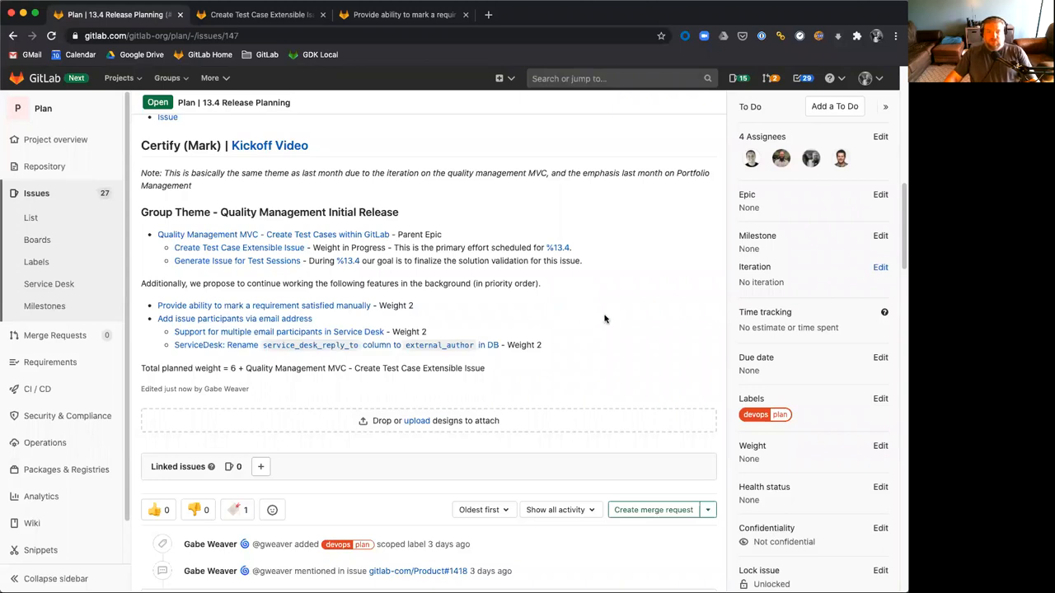
pyautogui.moveTo(610, 316)
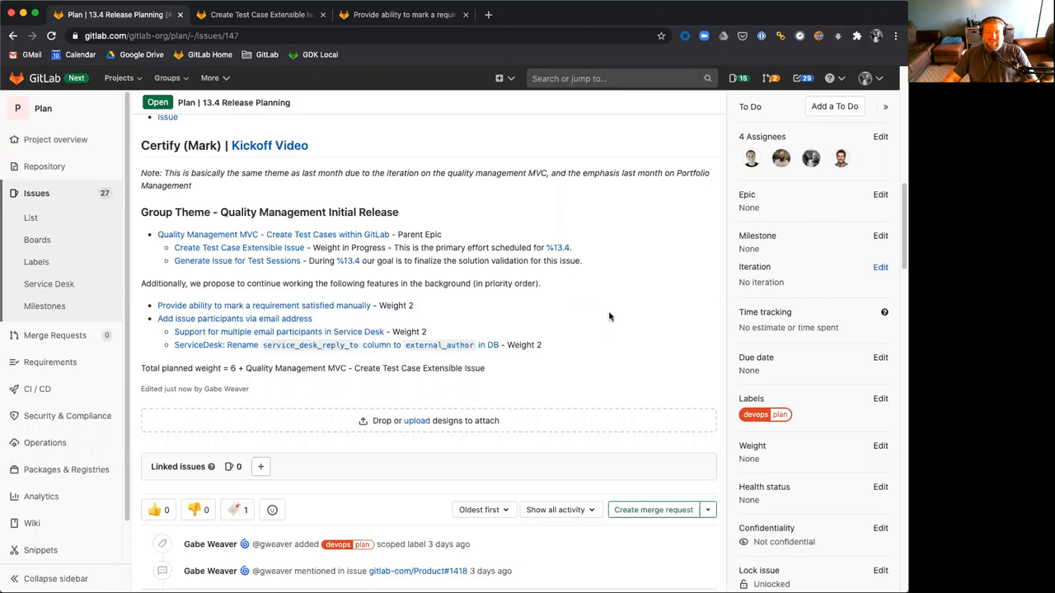